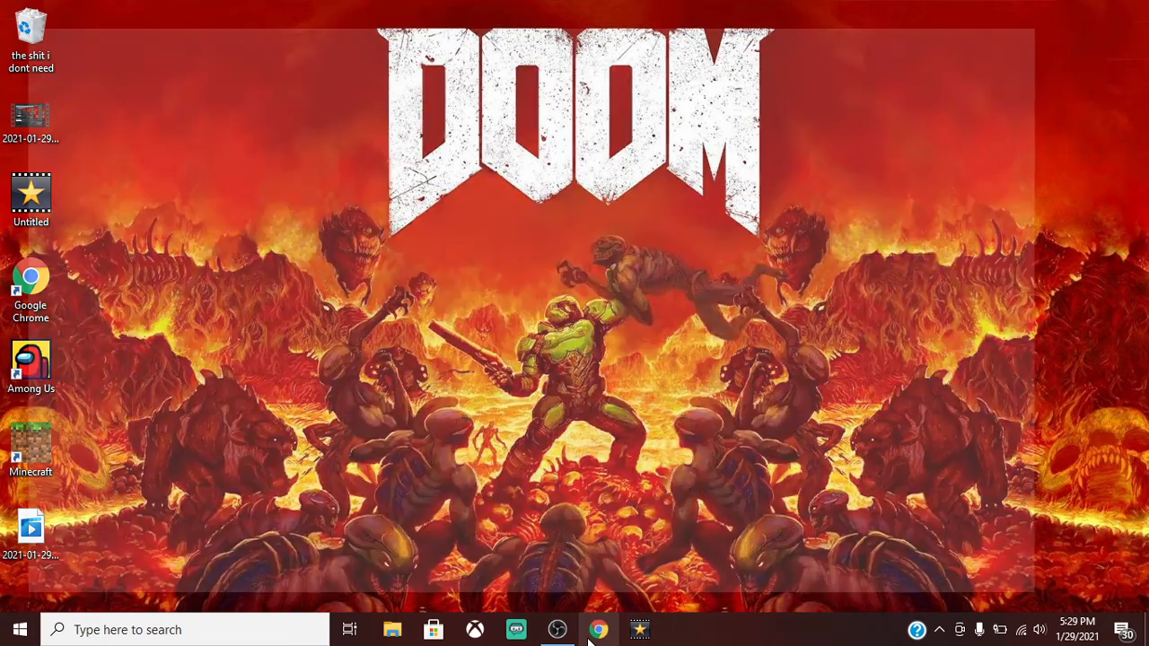
Launch Google Chrome from the taskbar onto a New Tab page.
left_click(598, 628)
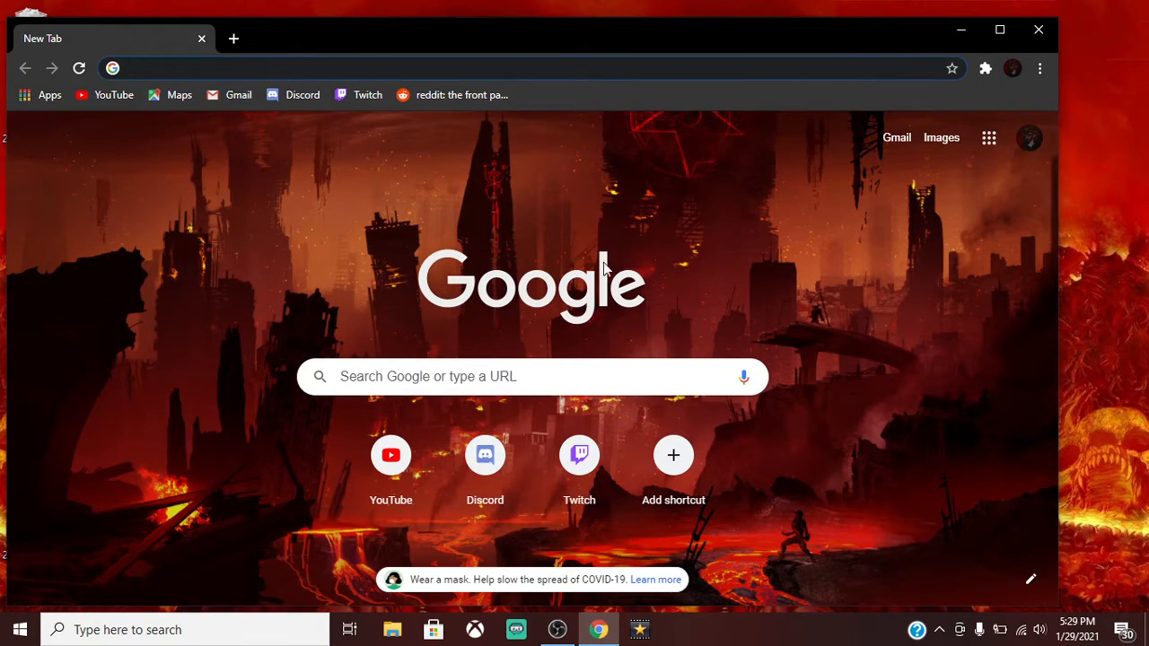
mouse_move(399, 219)
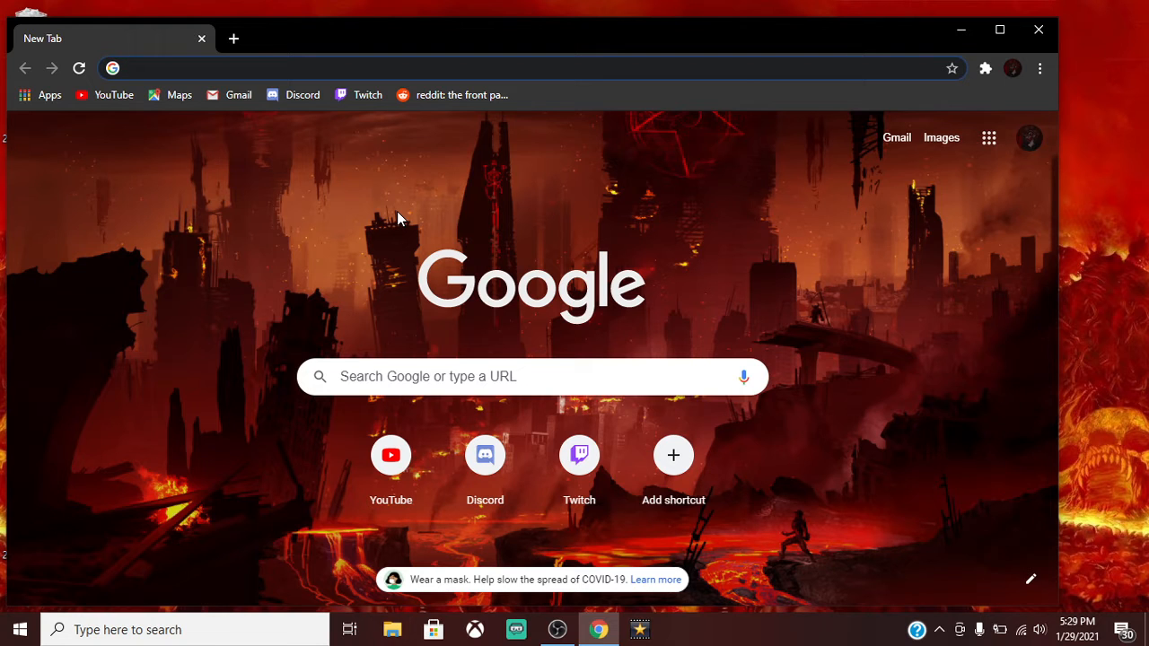
mouse_move(216, 56)
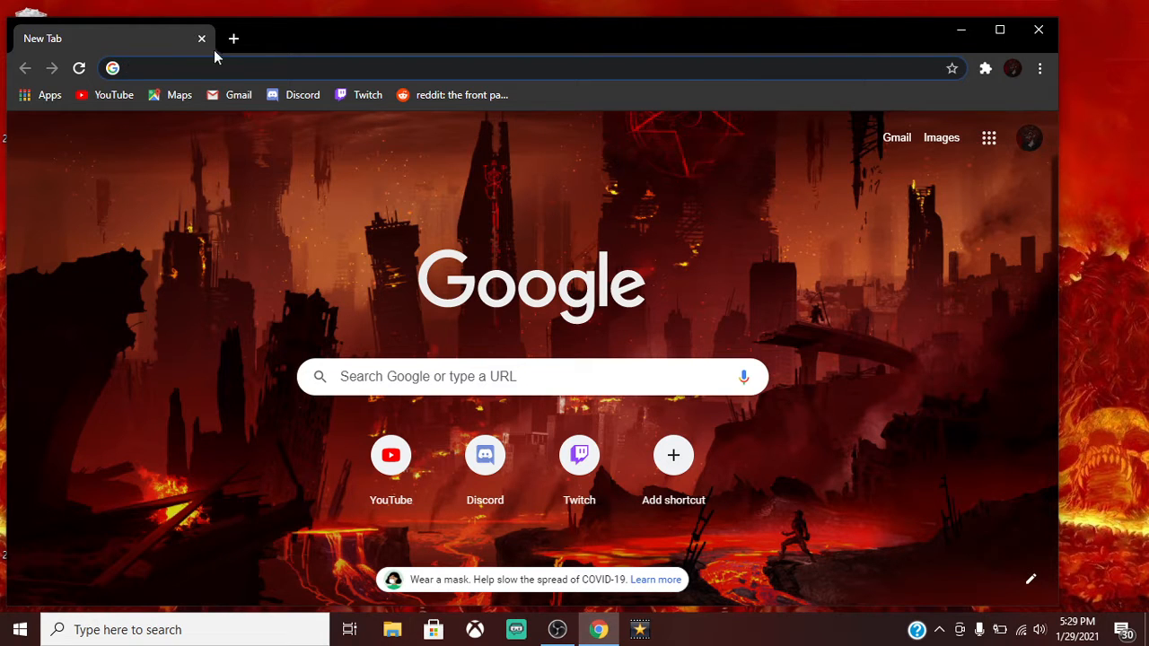
Load the YouTube home page from the bookmark and show the signed-in account menu.
left_click(113, 94)
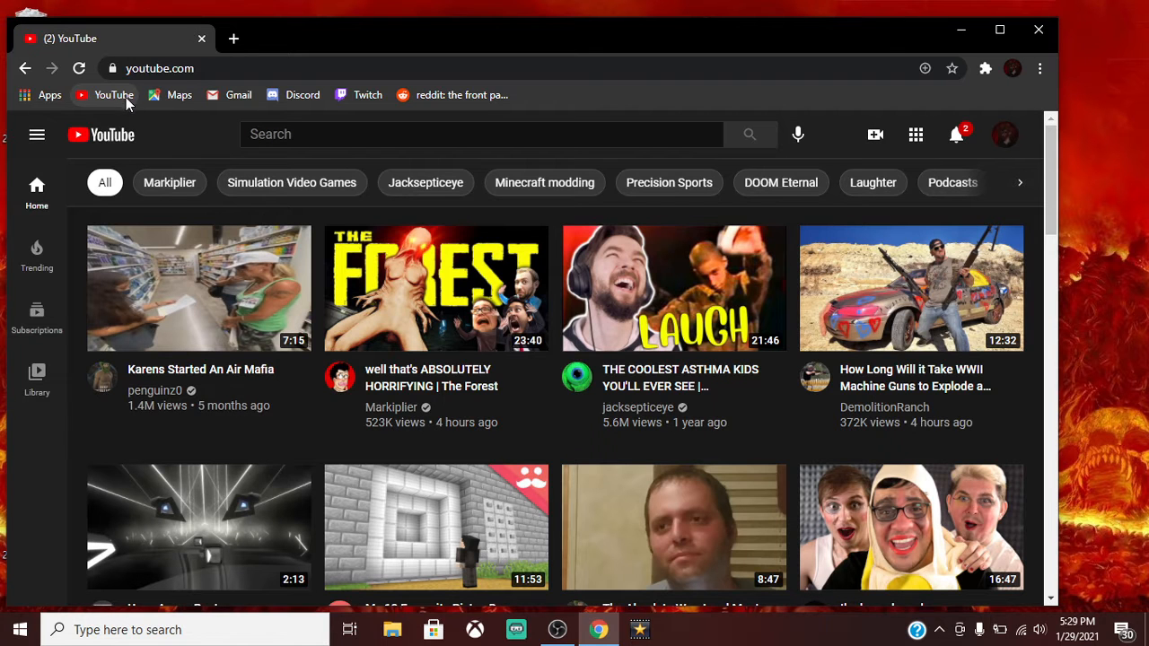
left_click(1006, 135)
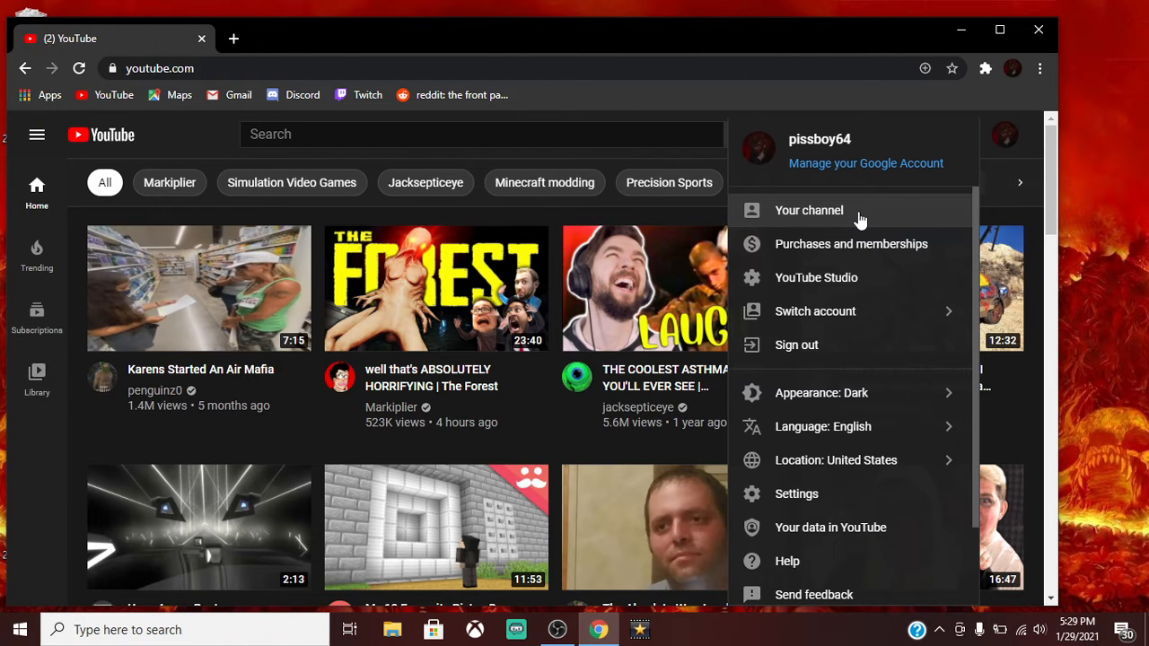
mouse_move(817, 219)
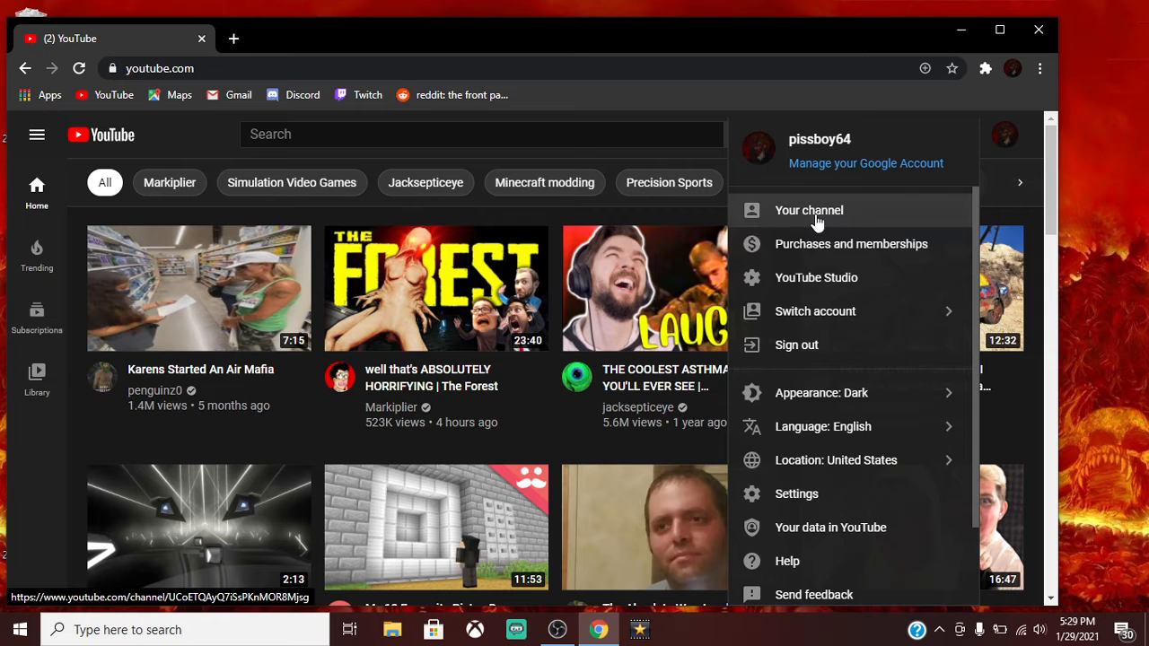
Choose 'Your channel' and bring the Uploads row of the channel Home tab into view.
left_click(808, 210)
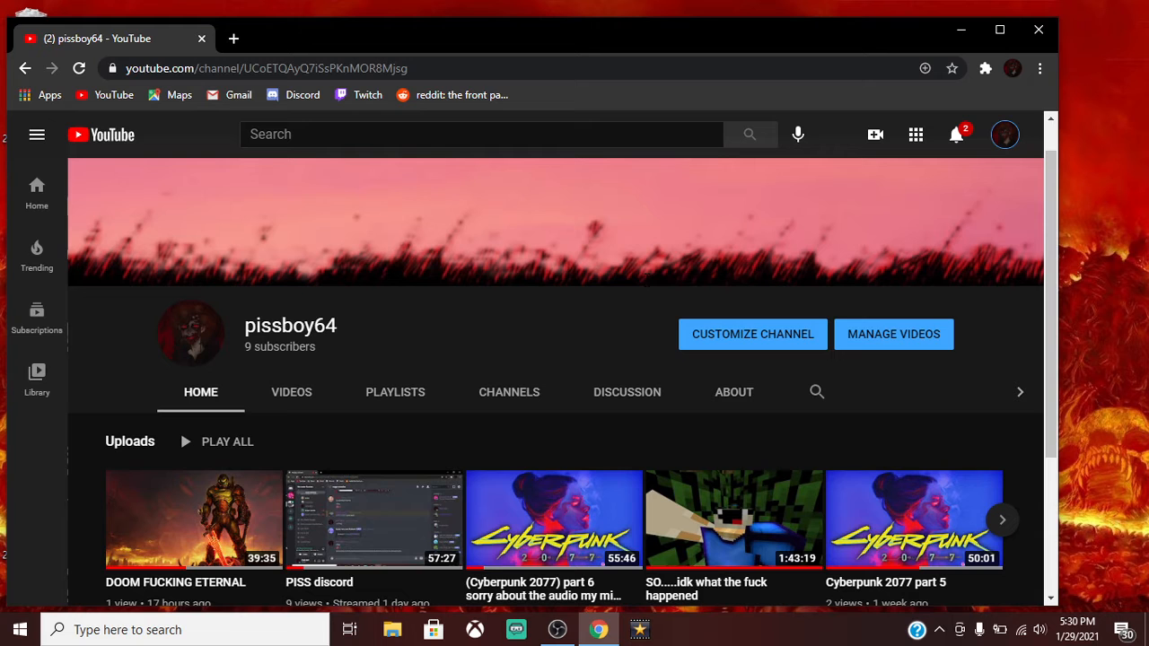
scroll("down", 3)
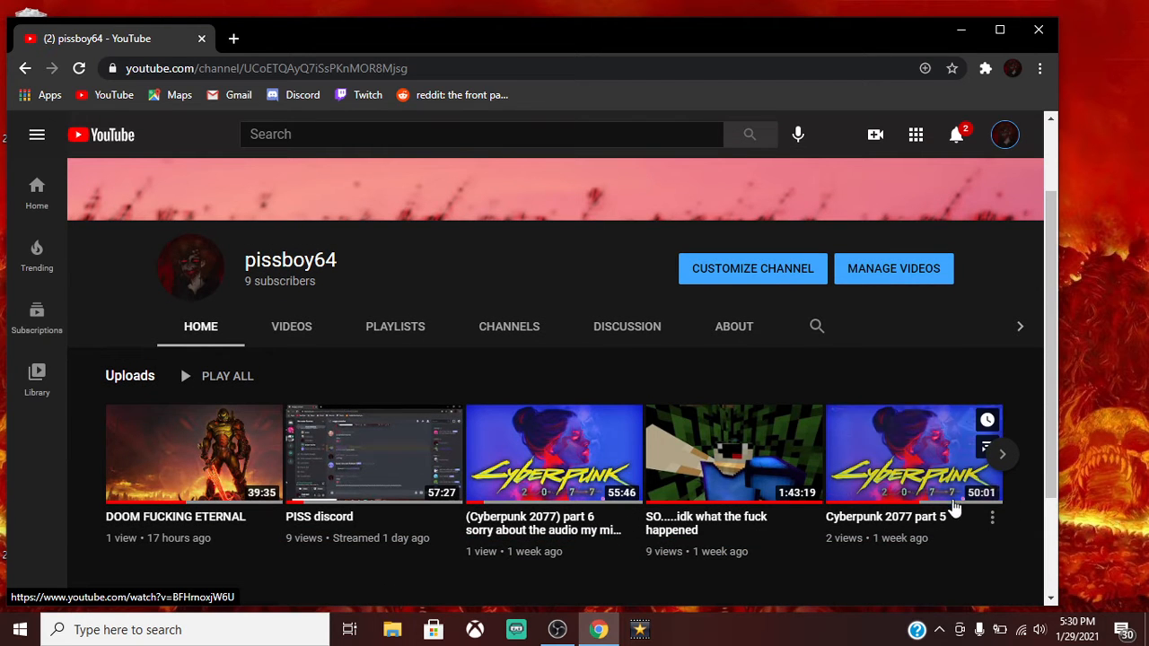
Open Customize Channel, close the stuck Studio tab, and reopen it in a new tab.
left_click(1002, 454)
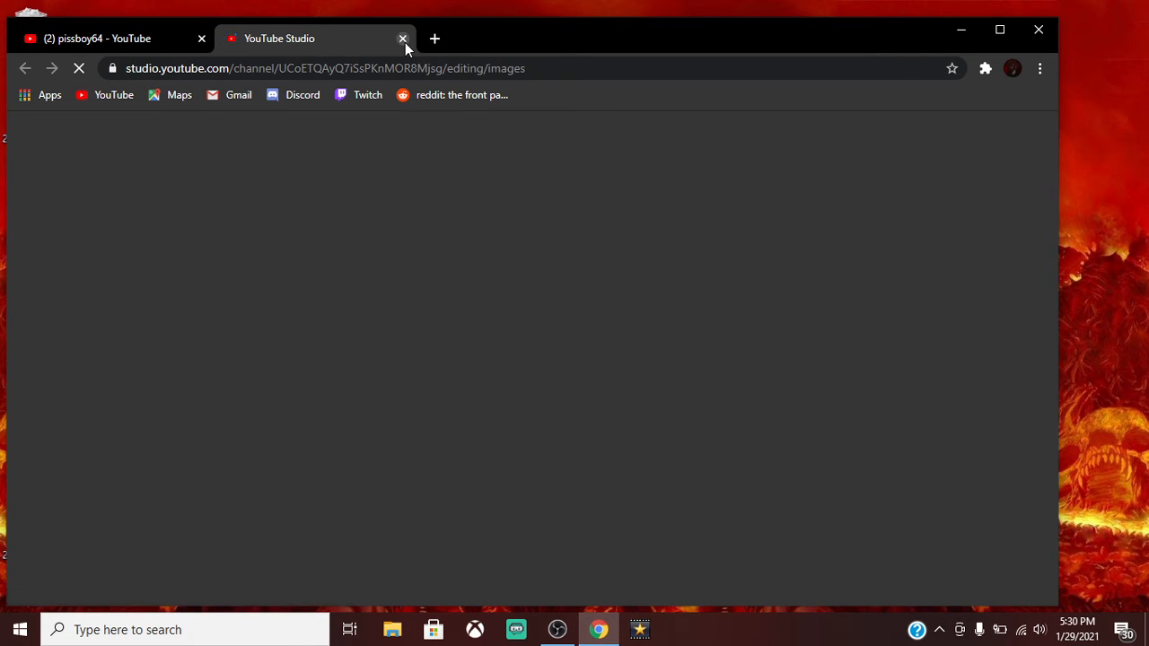
left_click(402, 38)
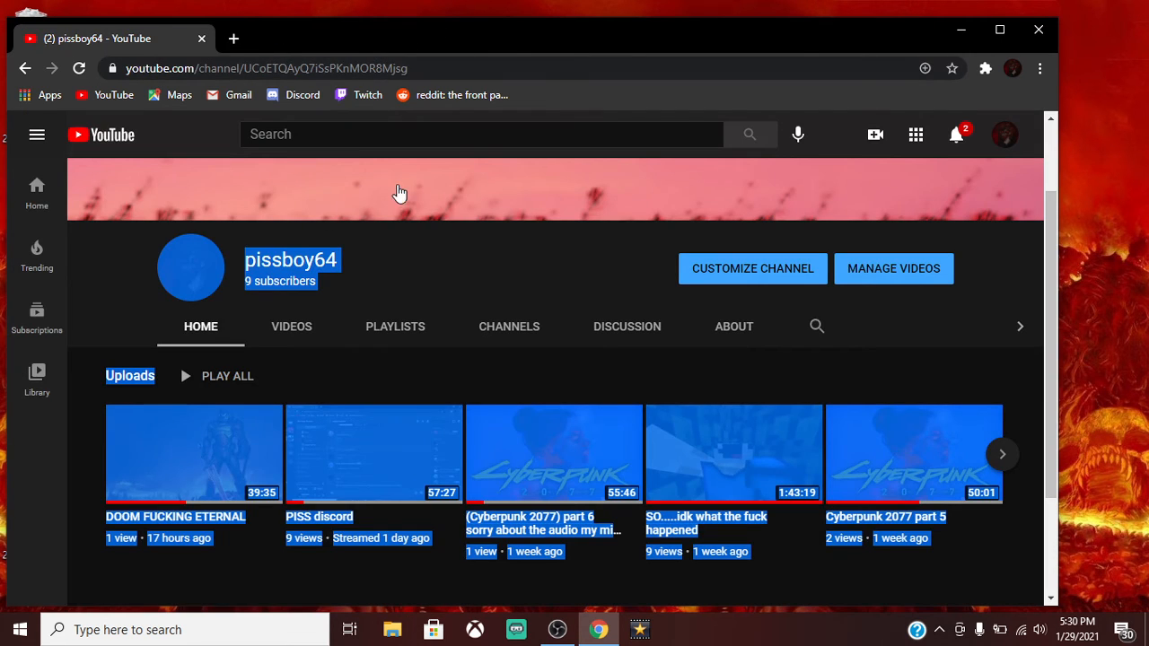
left_click(752, 269)
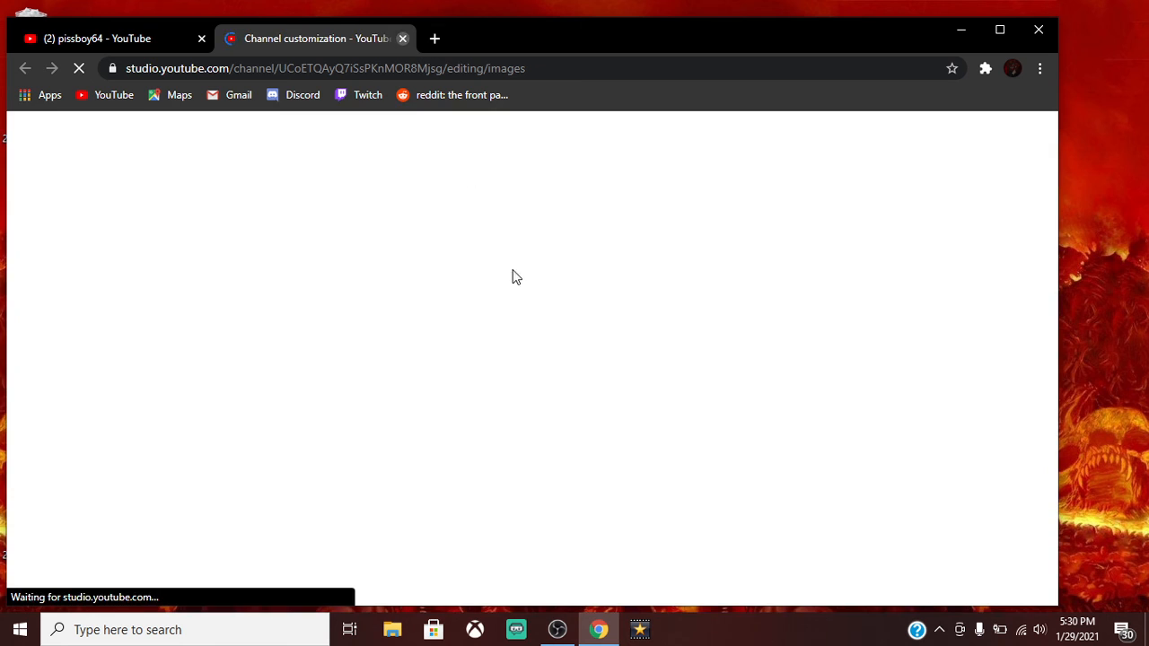